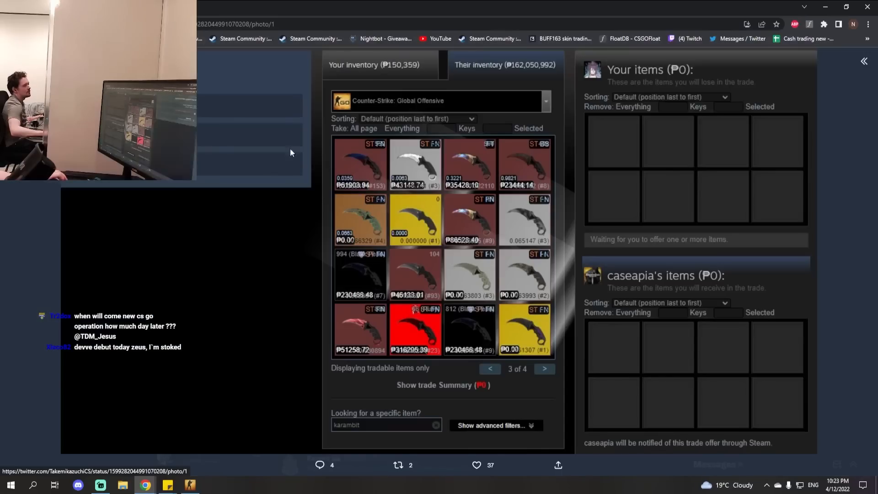
mouse_move(500, 336)
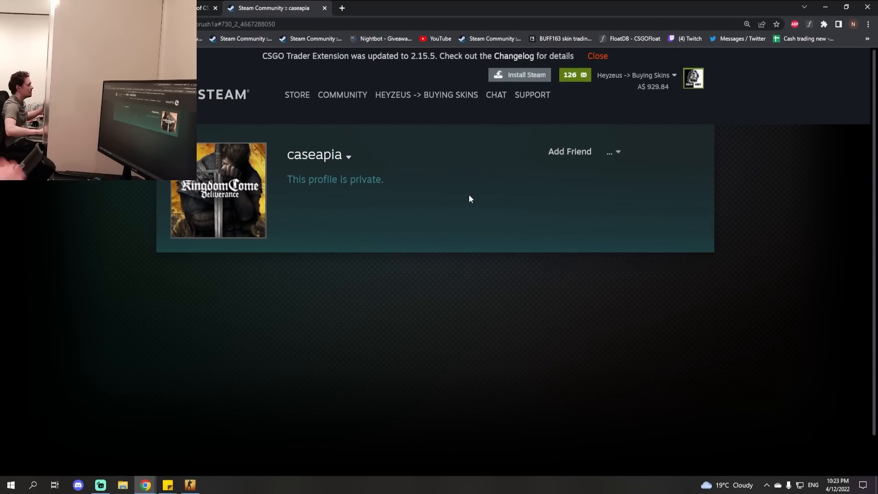
mouse_move(398, 190)
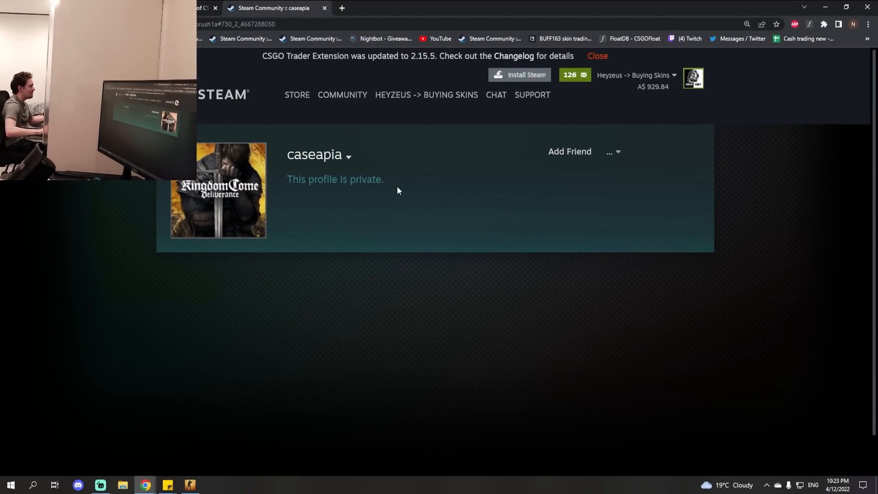
mouse_move(363, 155)
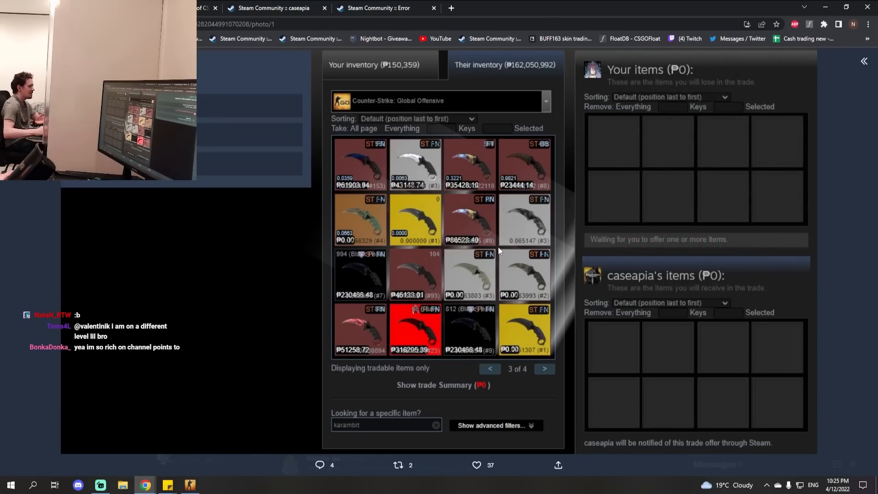
mouse_move(398, 241)
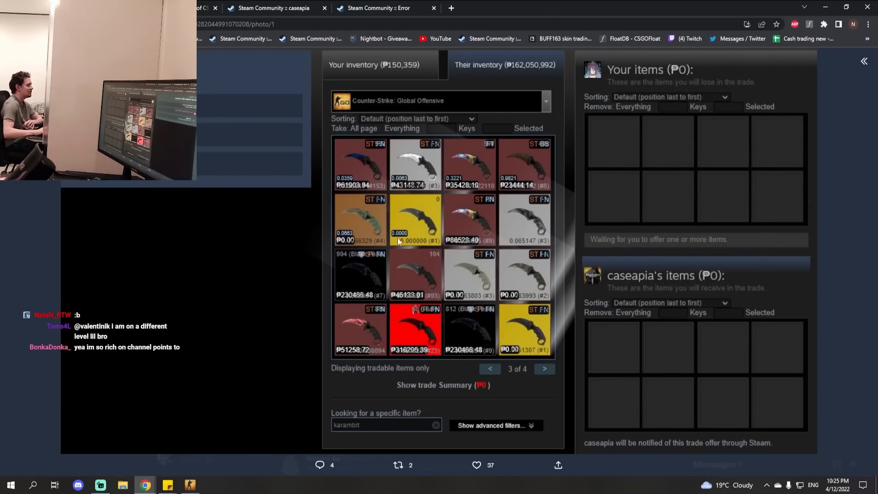